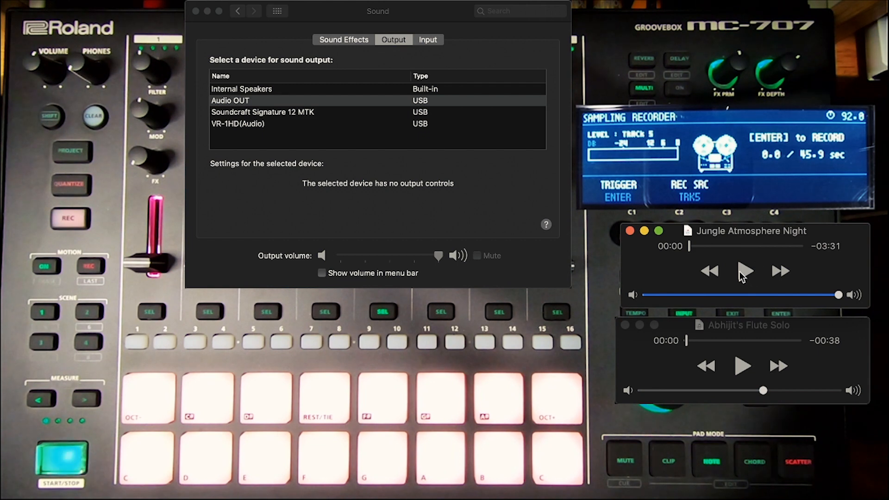
# - Play the Jungle Atmosphere Night track, then start the flute solo over it
pyautogui.click(745, 271)
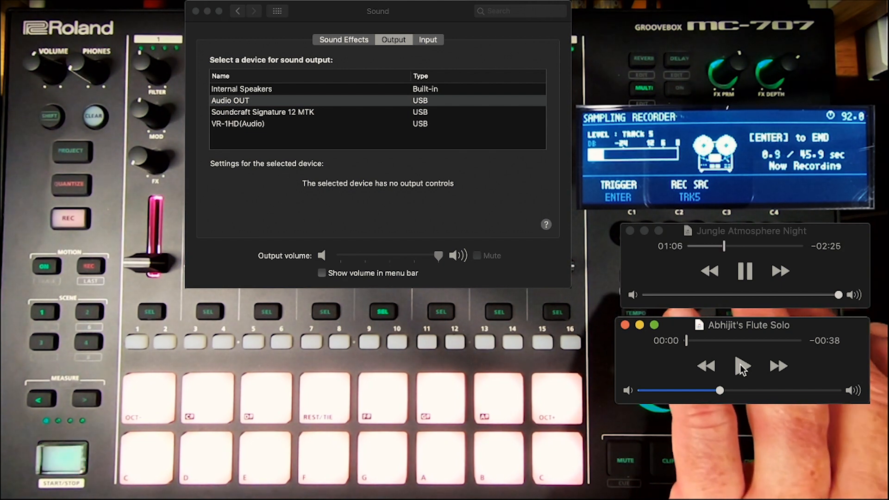
pyautogui.click(743, 366)
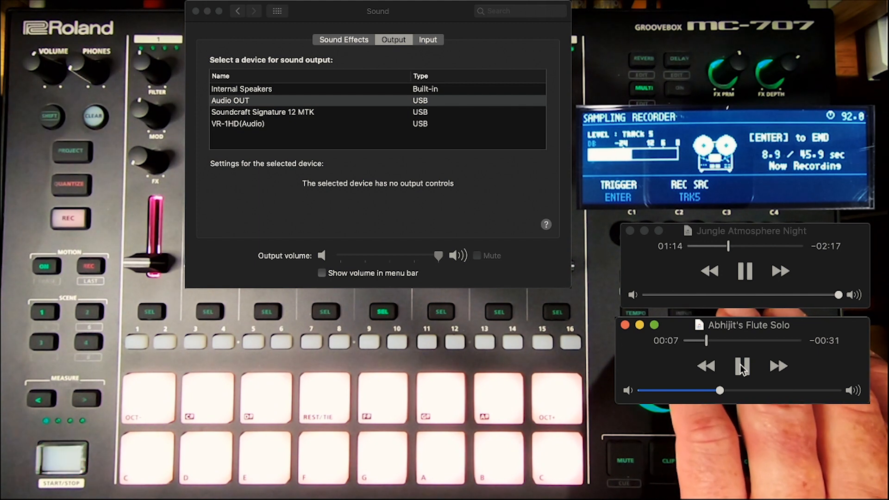
# - Let the flute solo play over the ambience, then pause it at 0:19
pyautogui.click(742, 366)
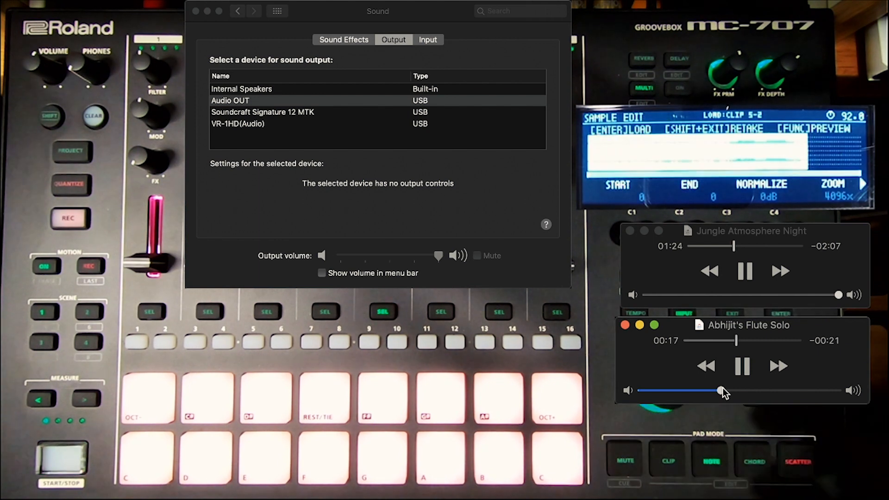
pyautogui.click(743, 366)
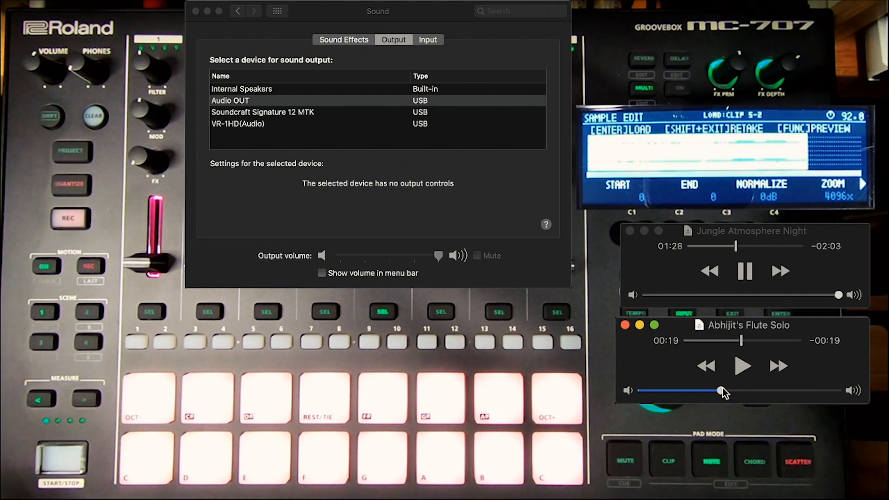
# - Pause the jungle ambience track at 1:29 so both tracks are stopped
pyautogui.click(745, 271)
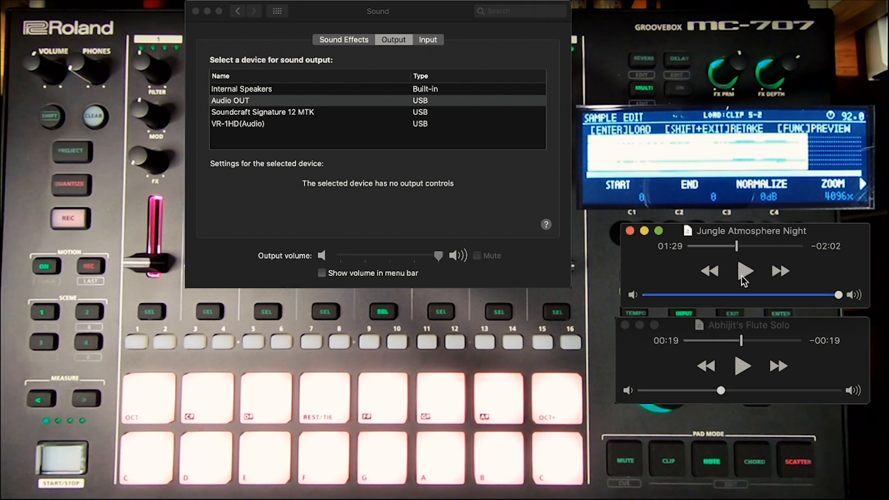